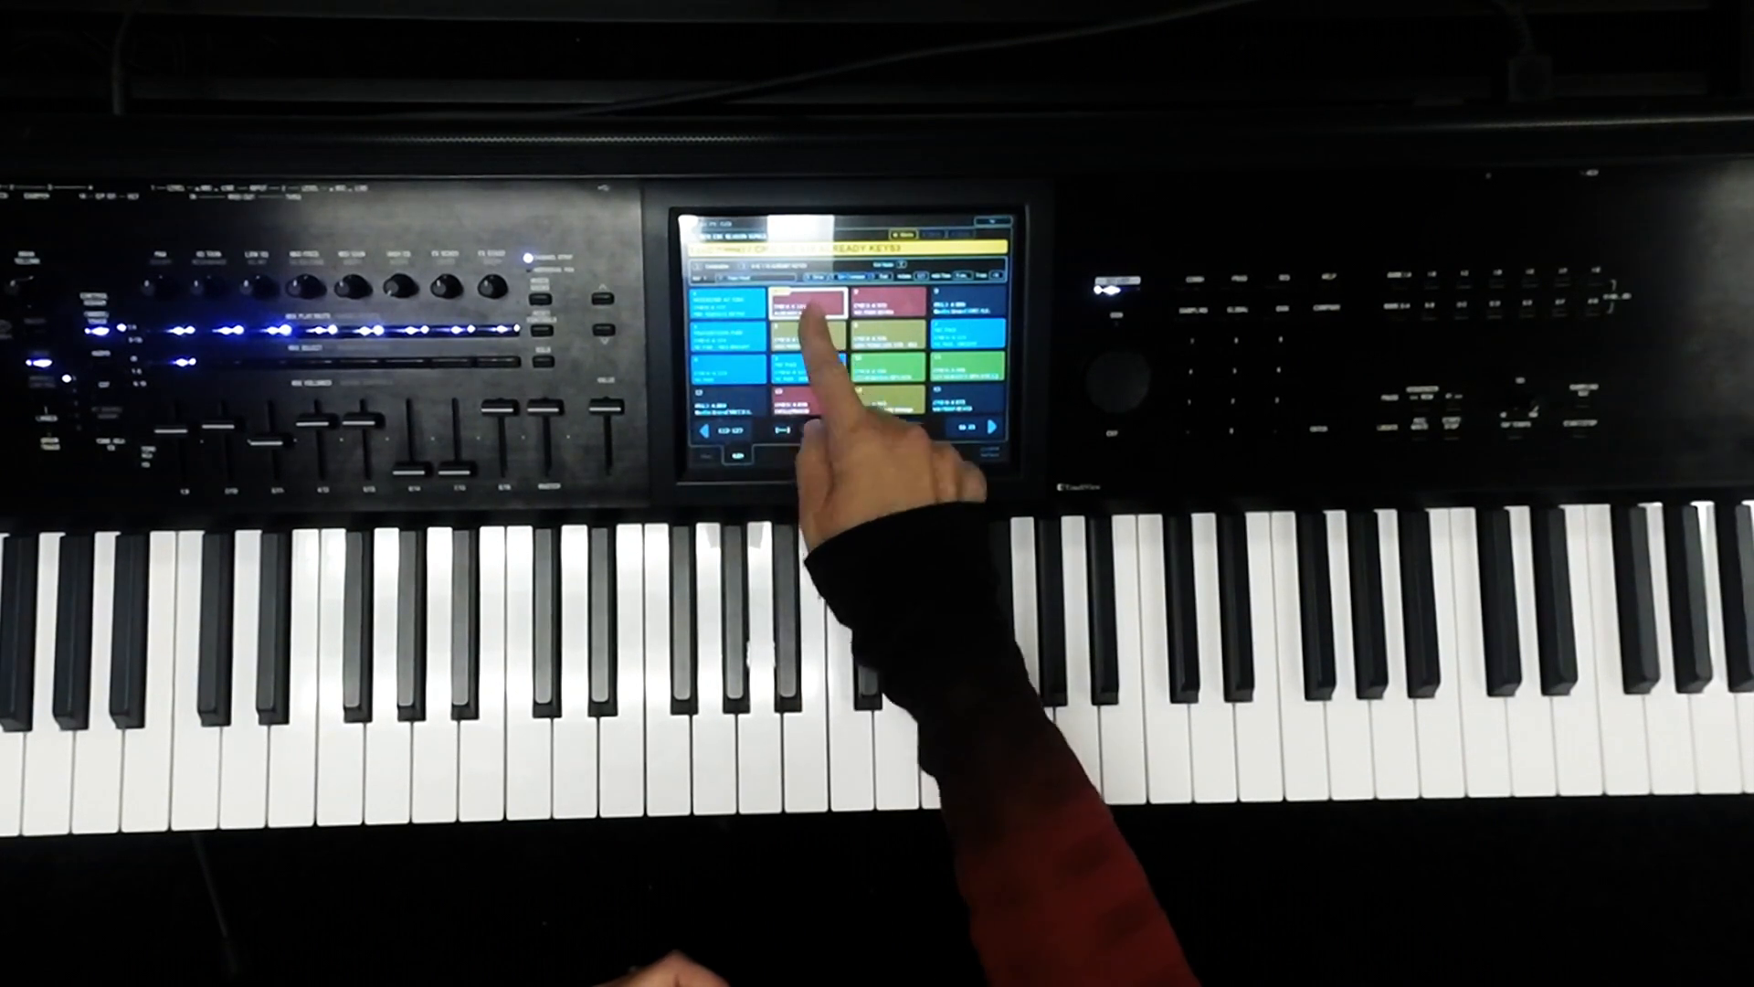
Select the second slot in the top row of the set list slot grid.
click(806, 324)
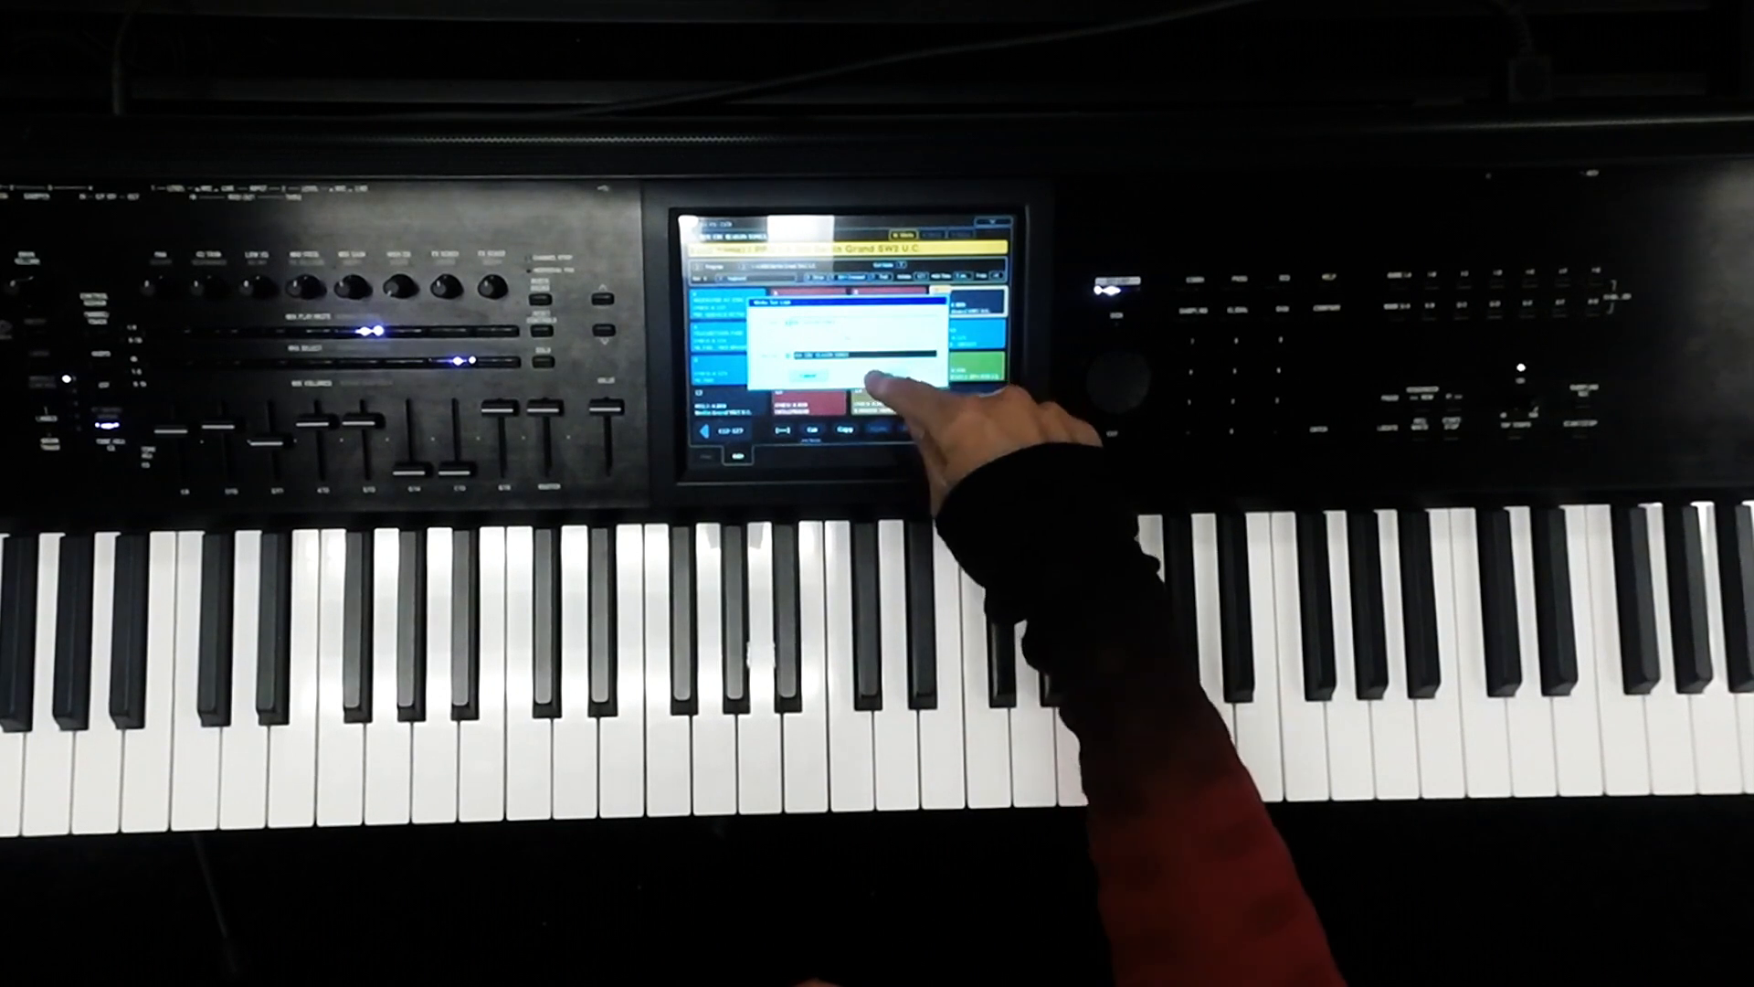
Confirm the Write Set List dialog with OK to save the slots and colours.
click(862, 386)
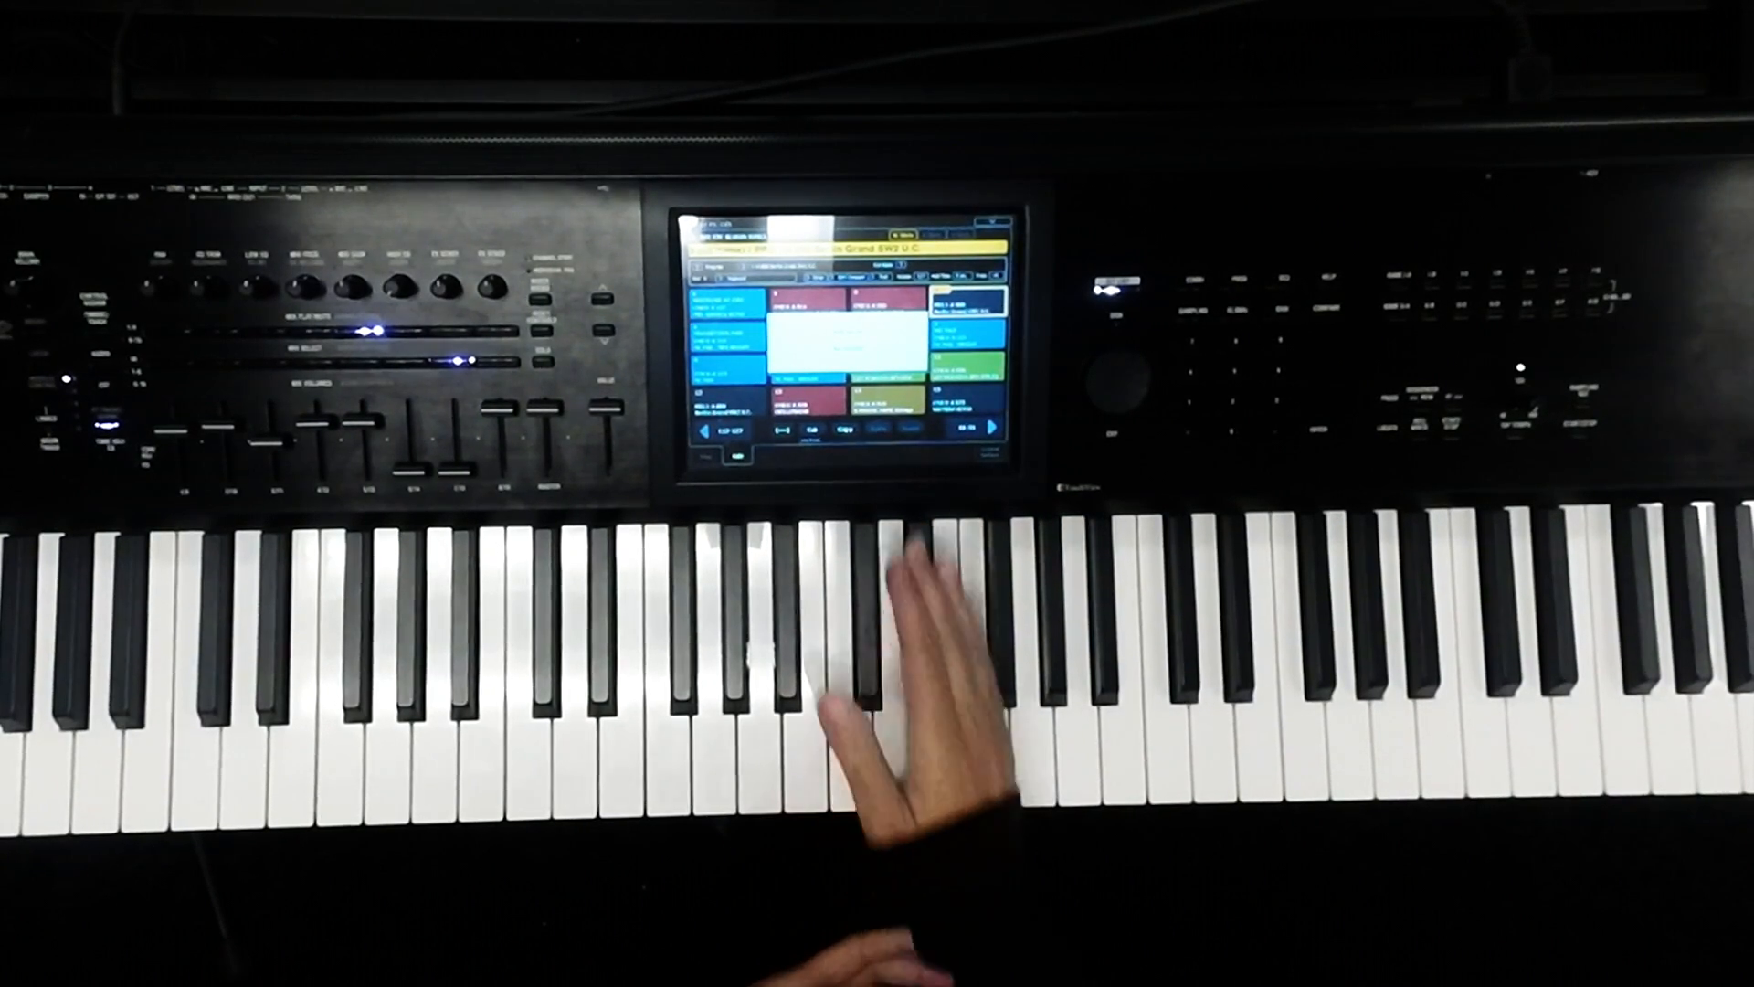